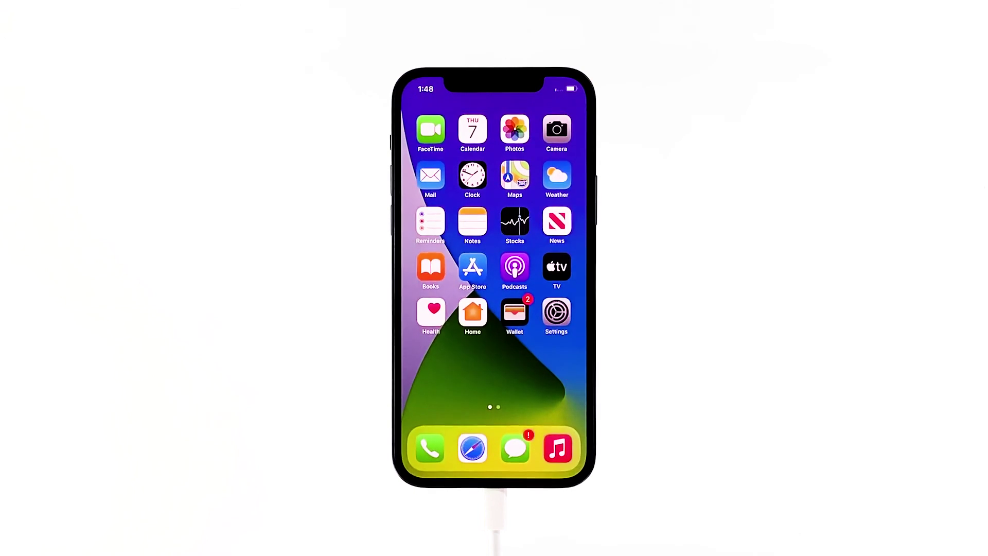
click(231, 496)
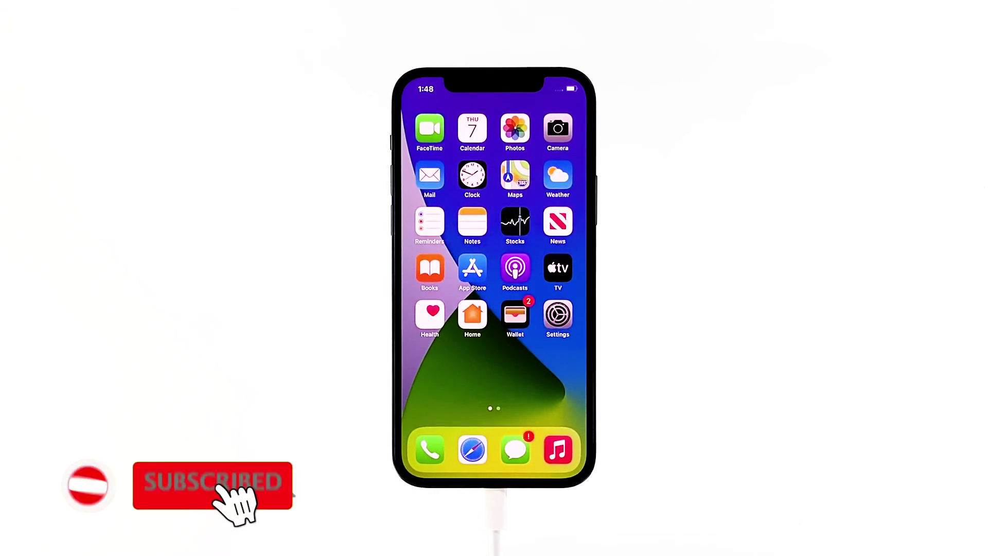